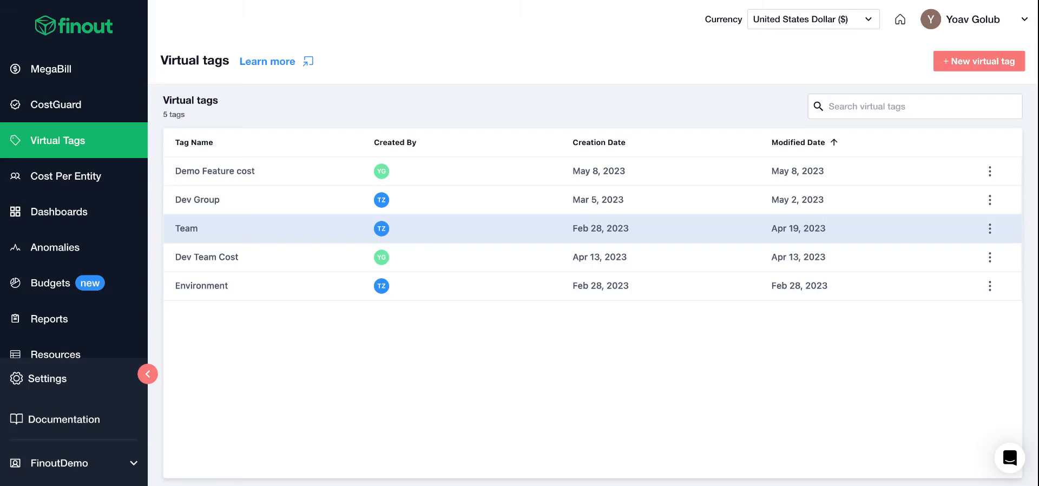
mouse_move(537, 227)
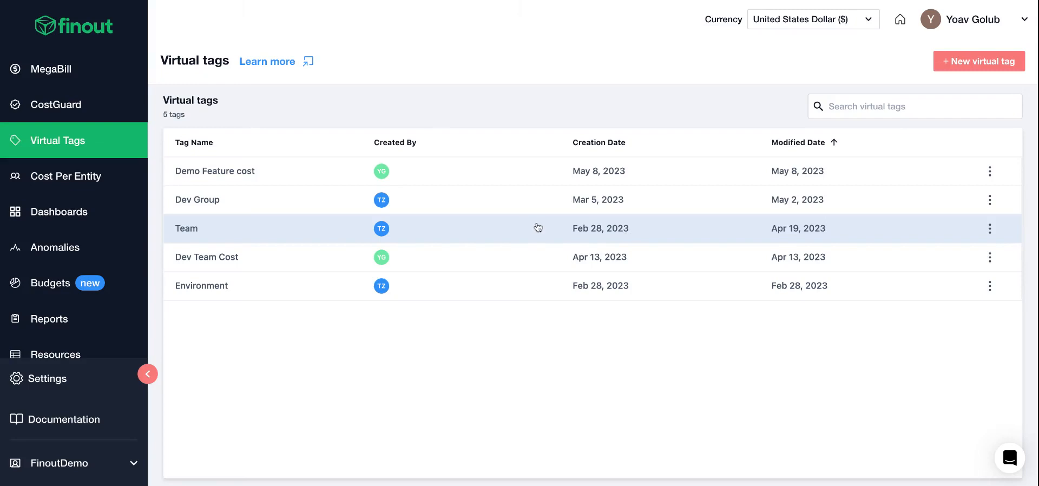
mouse_move(215, 104)
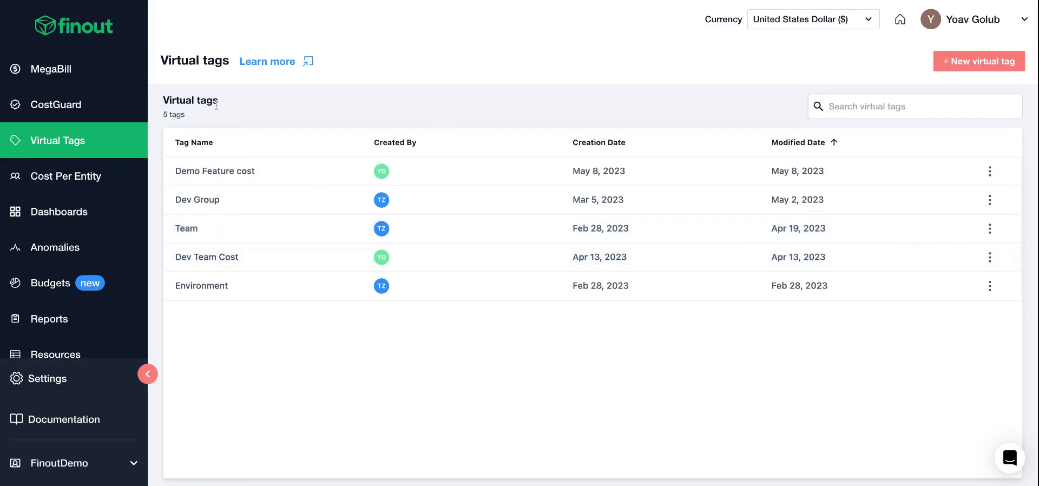
mouse_move(201, 285)
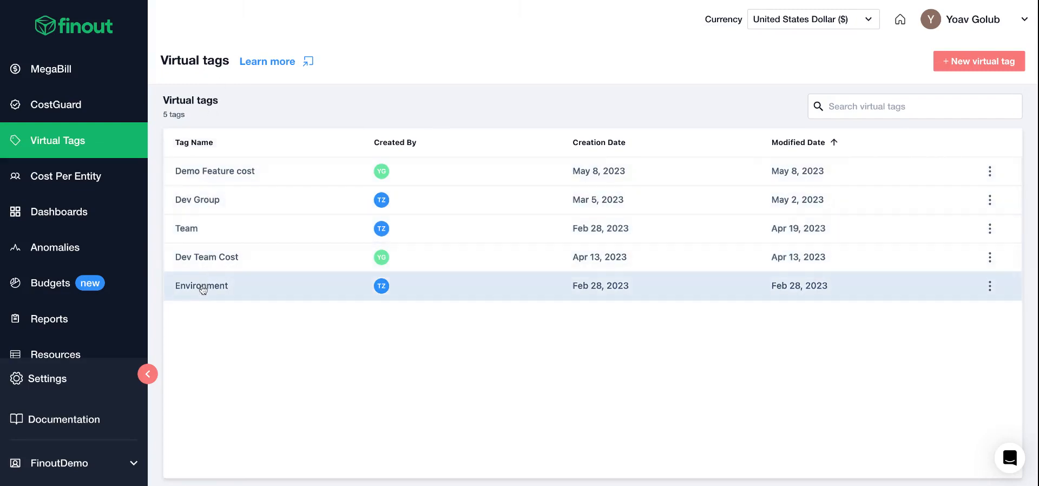
mouse_move(225, 216)
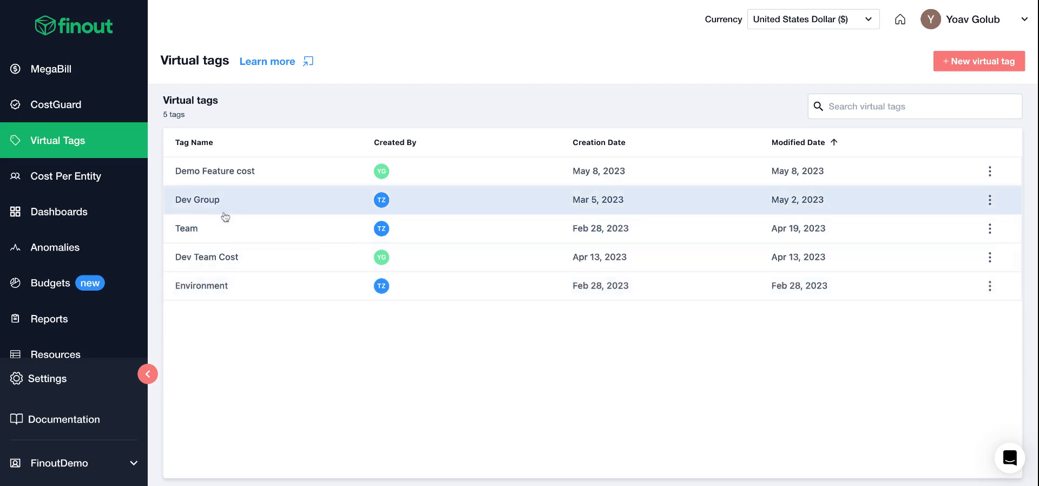
Review the Team virtual tag's rules, then return to the virtual tags list.
click(197, 199)
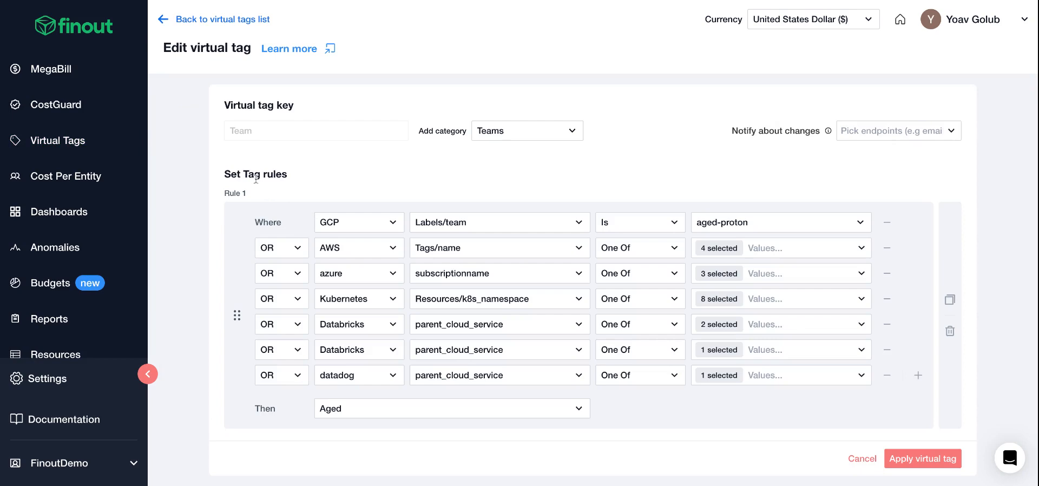
scroll(down, 3)
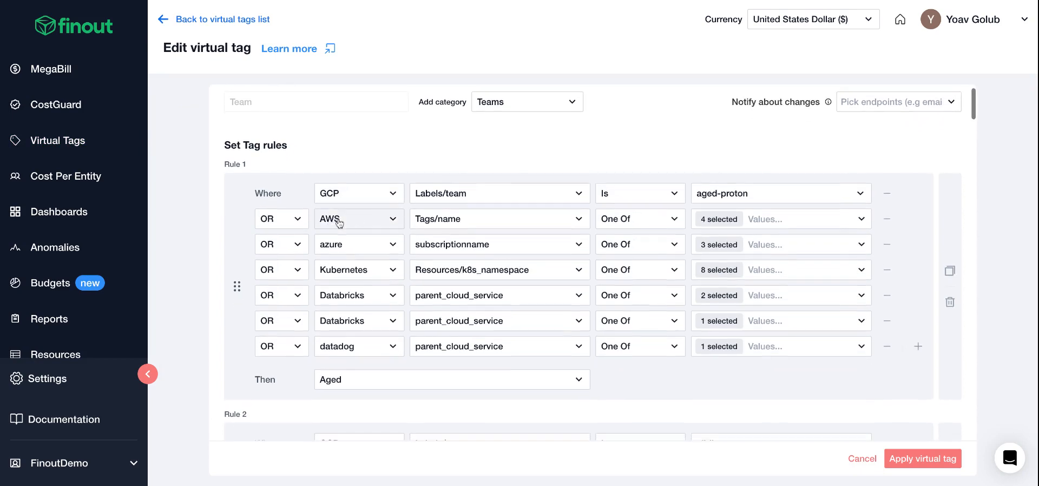
mouse_move(380, 310)
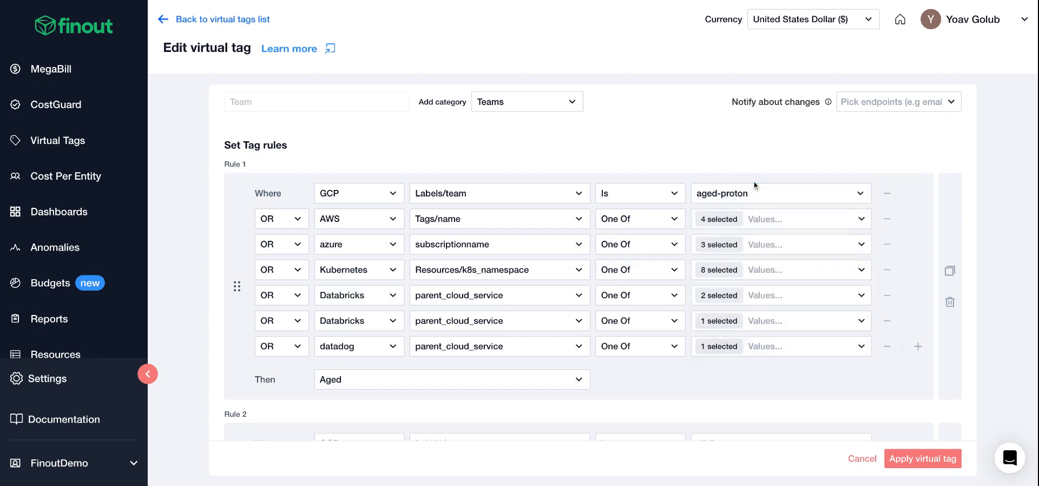
scroll(down, 3)
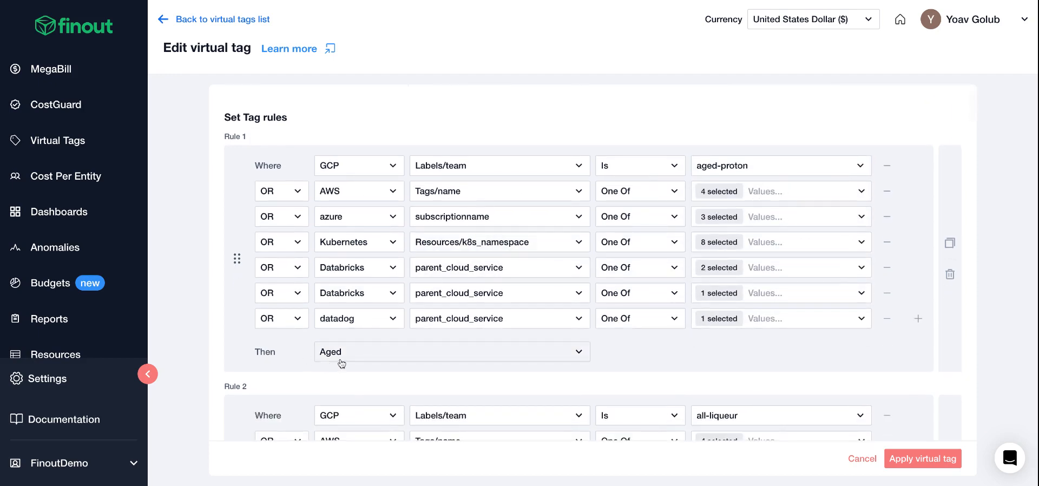
click(526, 130)
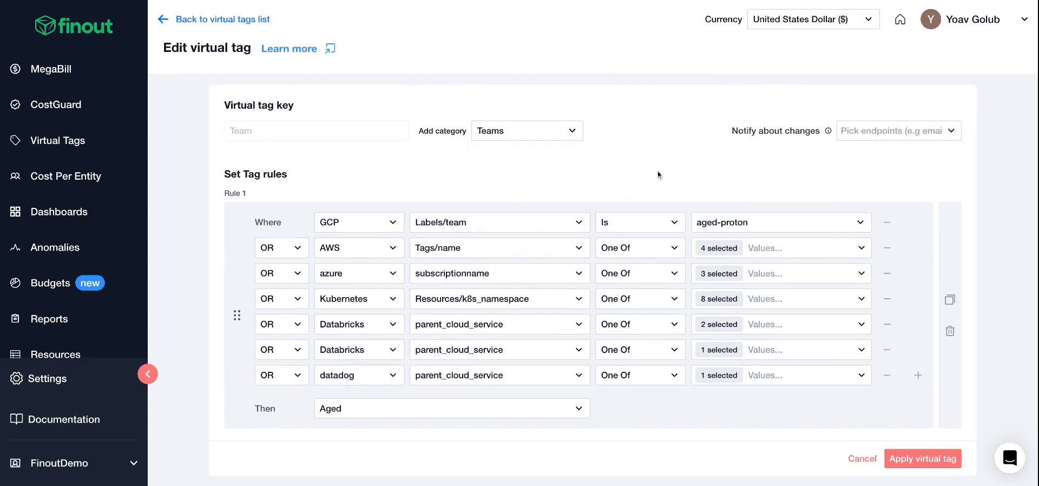
scroll(down, 3)
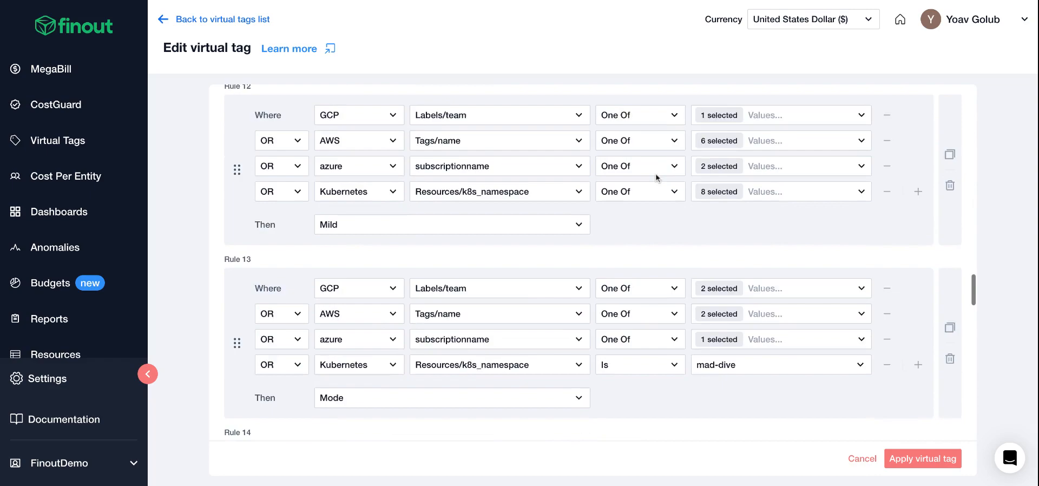
scroll(up, 3)
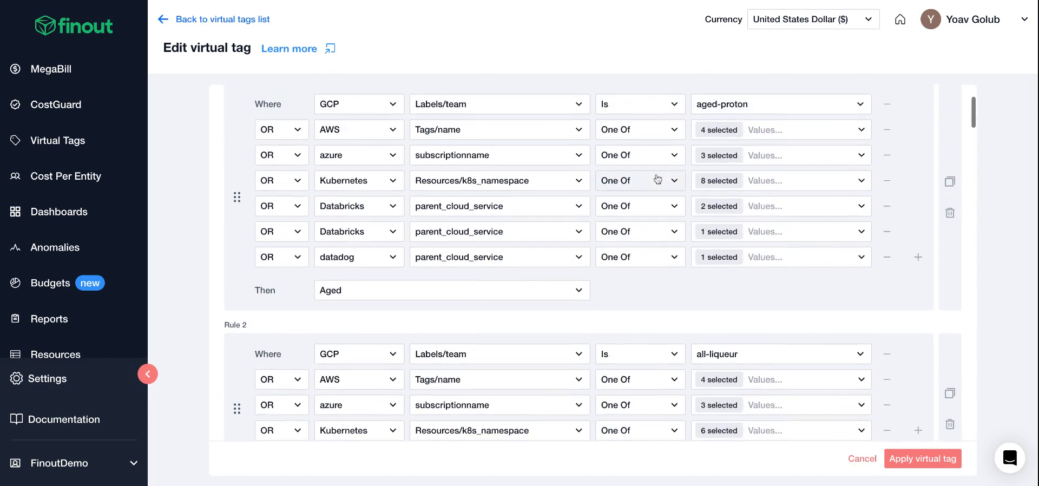
scroll(up, 3)
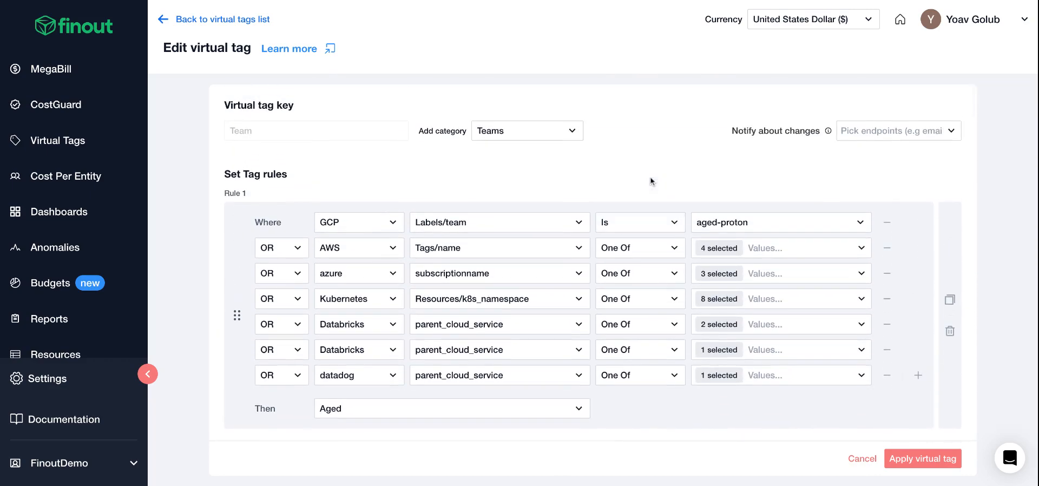
mouse_move(223, 19)
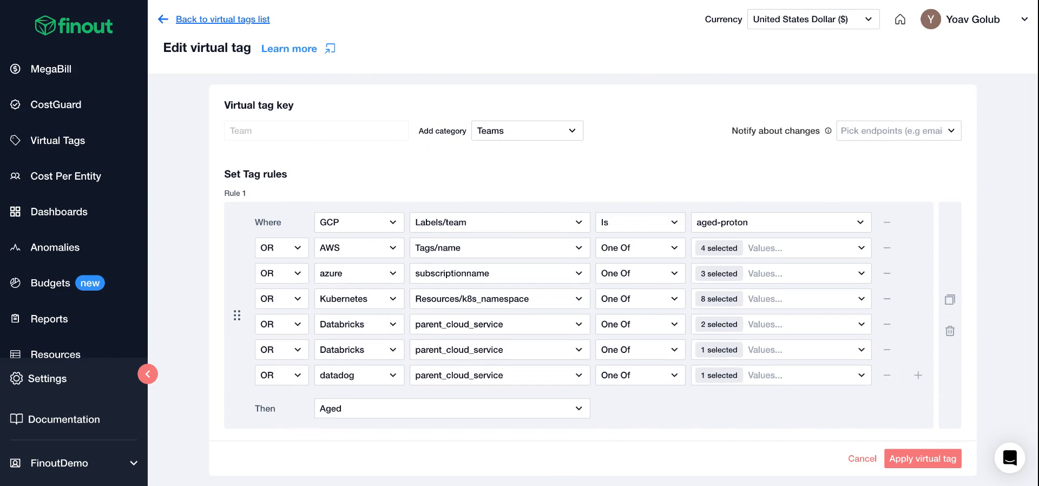
click(222, 18)
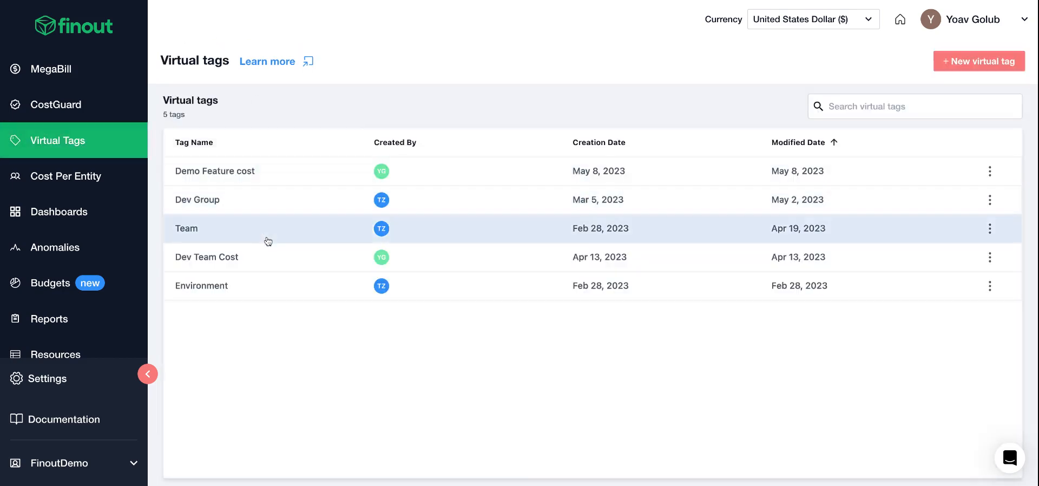
mouse_move(274, 285)
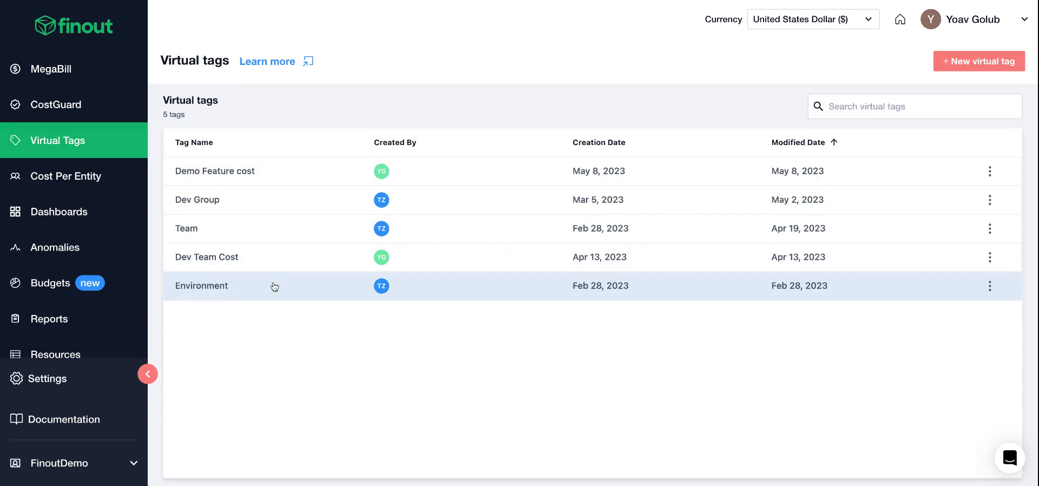
Review the Environment virtual tag's rules and return to the list.
click(201, 286)
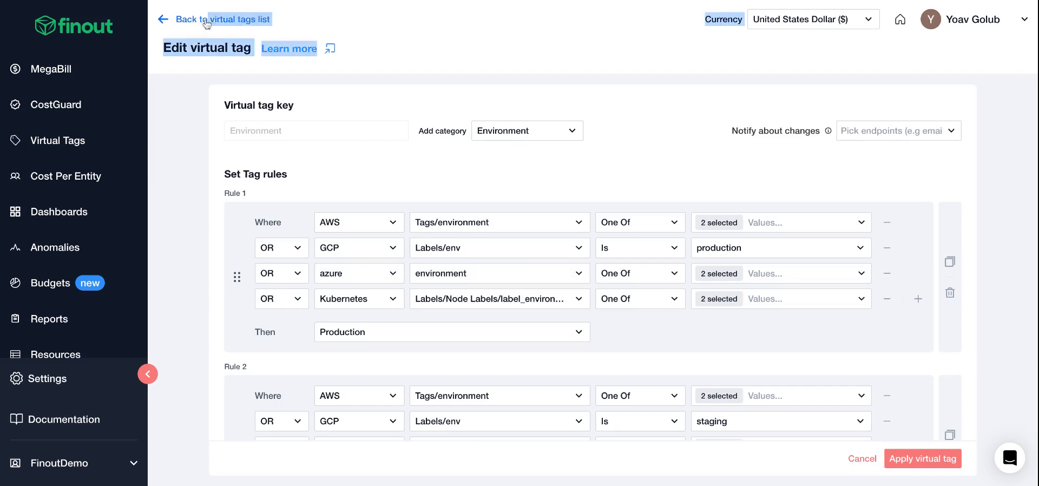
scroll(down, 3)
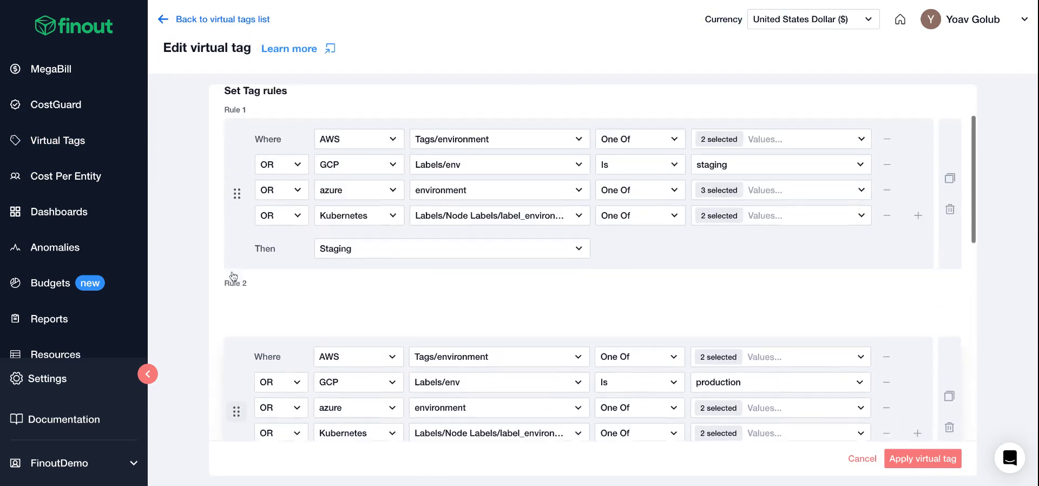
scroll(up, 3)
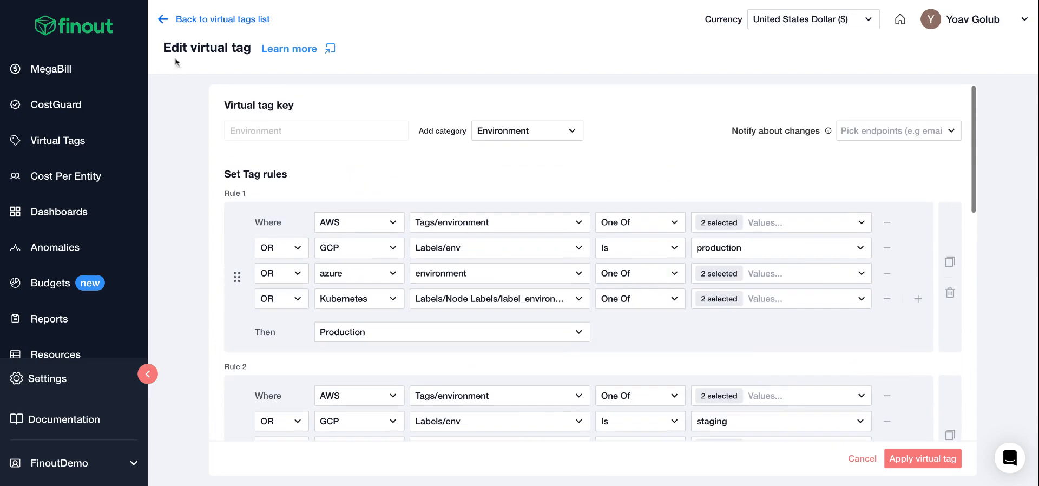
click(221, 18)
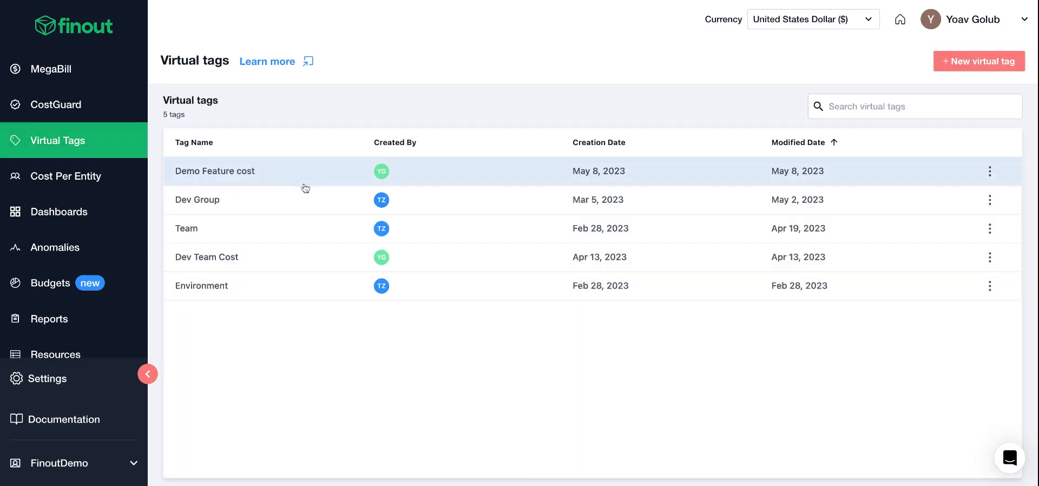
Start a new virtual tag named 'Demo 1' in the Teams category.
click(978, 61)
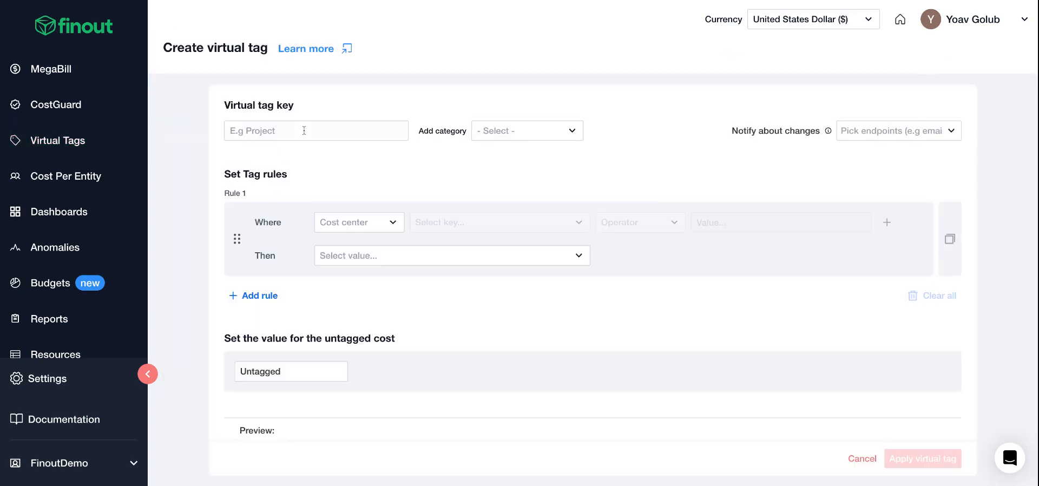
text(Demo 1)
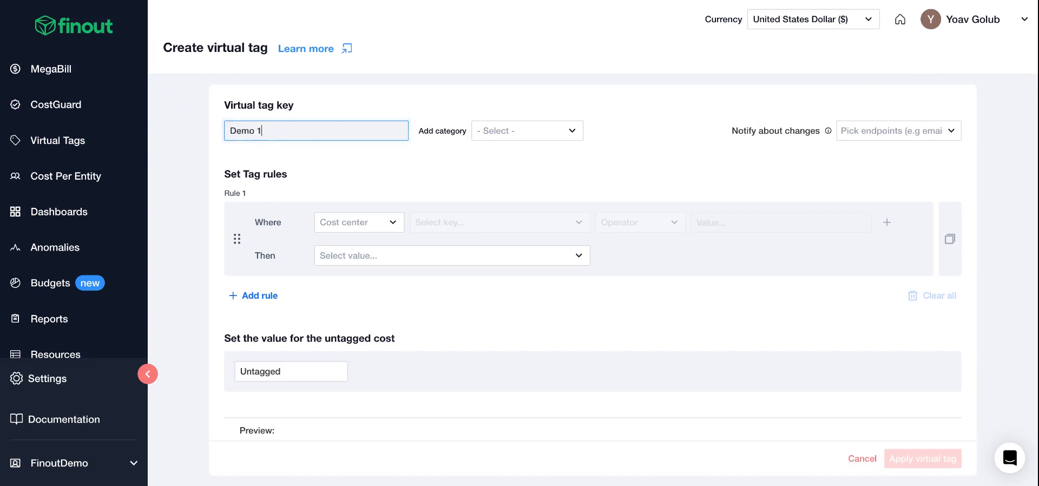
click(526, 130)
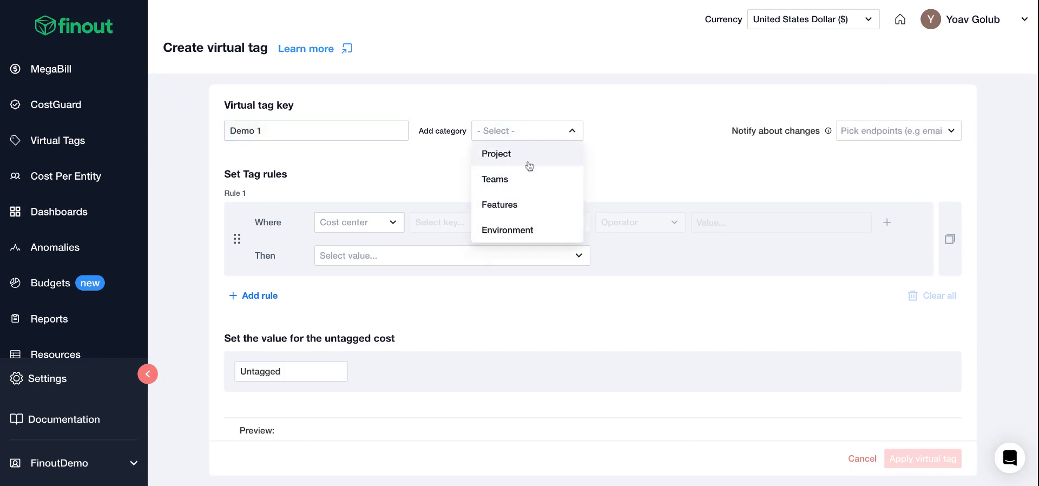
click(494, 178)
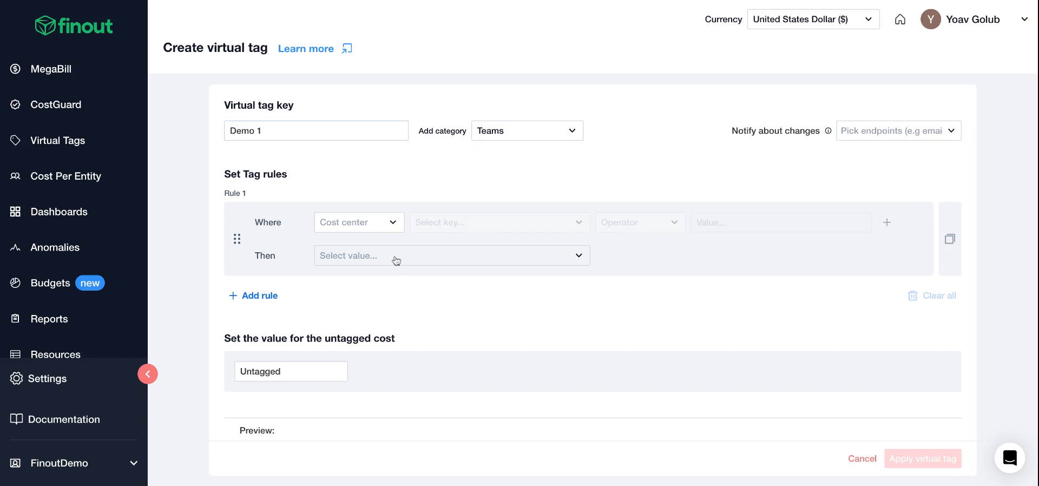
Set the rule's Where to AWS Instance Type one of a1.medium, a1.2xlarge, a1.large.
click(358, 222)
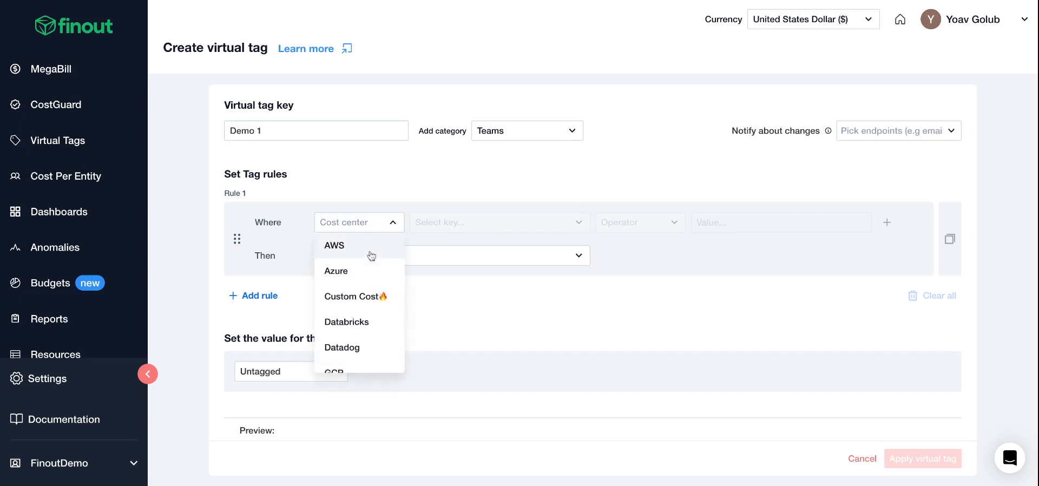
click(335, 245)
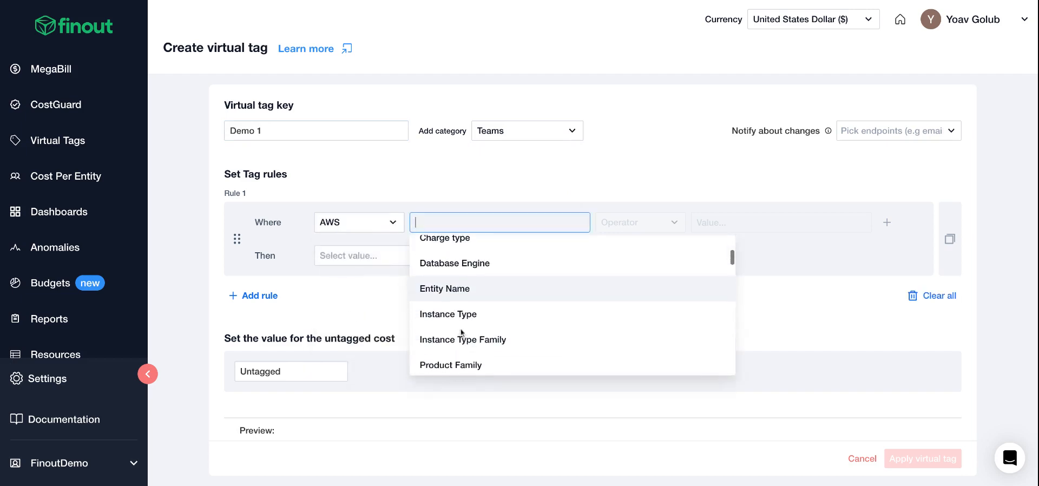
click(447, 314)
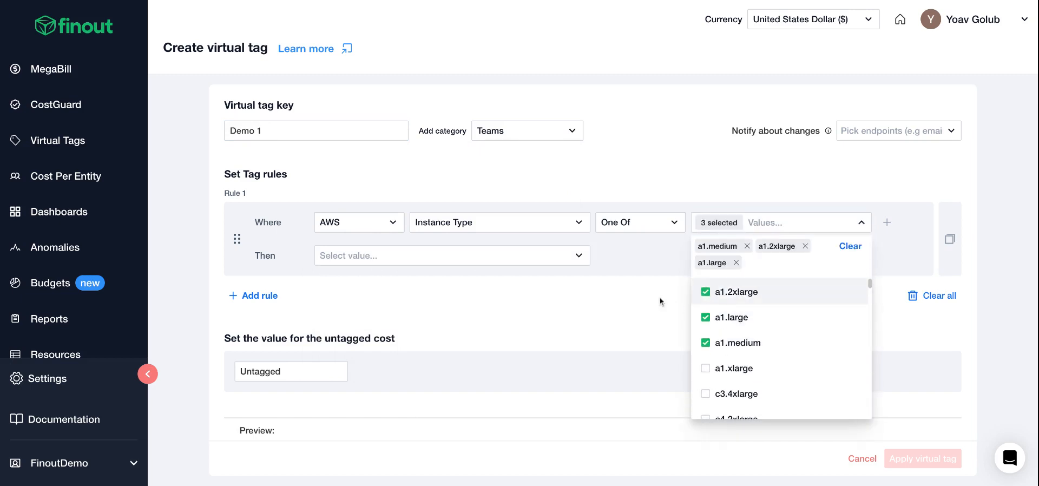
click(651, 305)
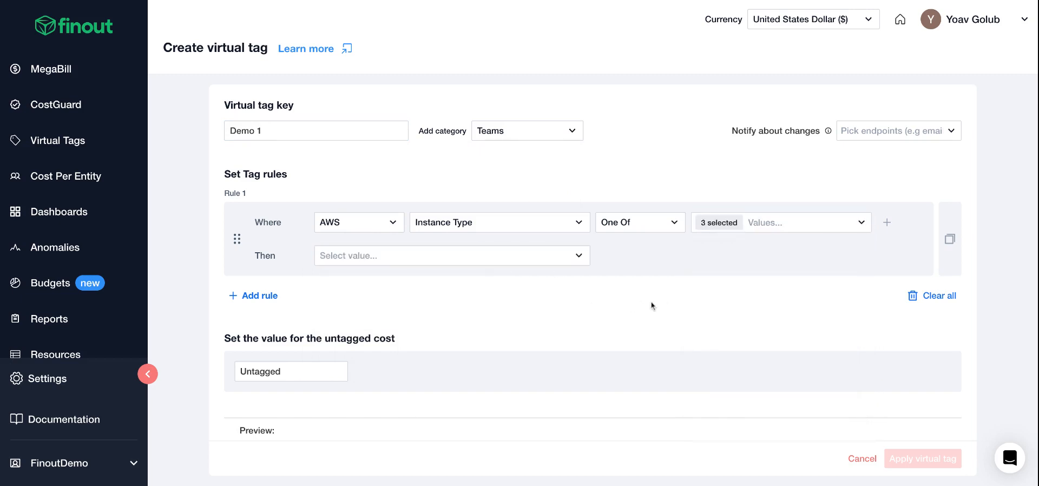
Set the Then value to 'demo 1', create the Demo 1 tag, and go to MegaBill.
click(451, 256)
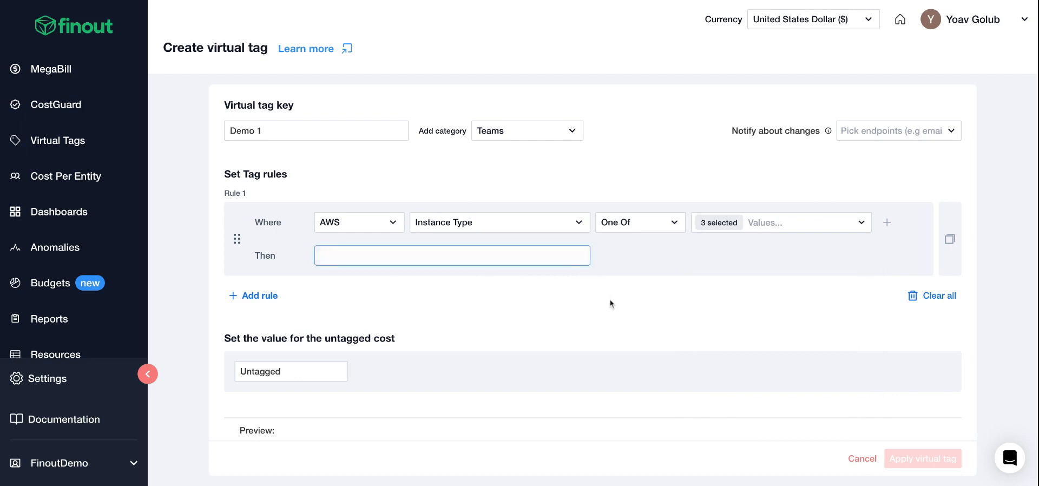
scroll(down, 3)
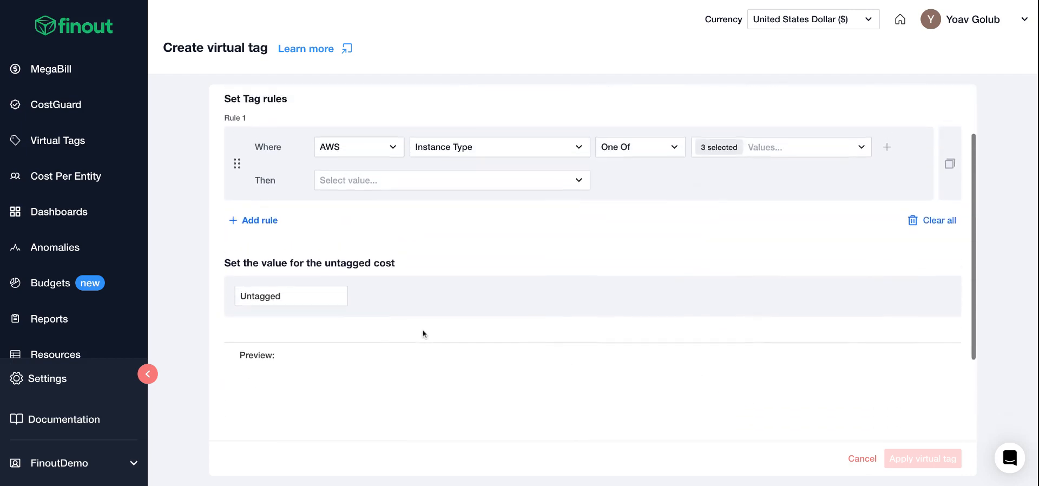
click(450, 180)
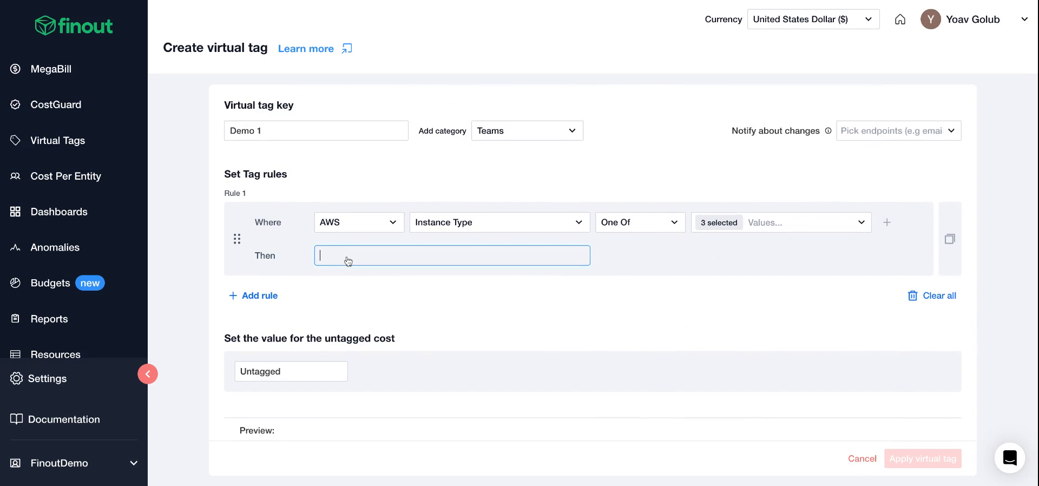
text(demo 1)
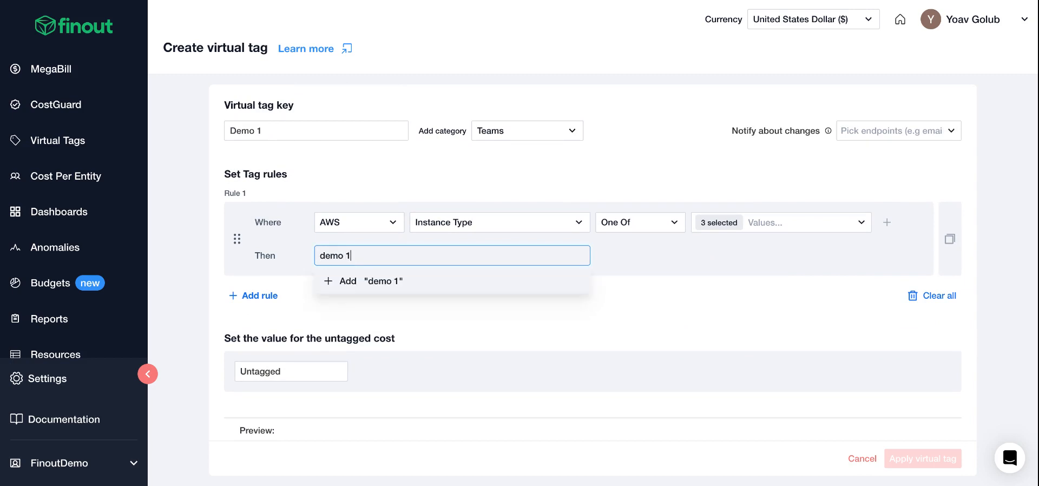
click(364, 280)
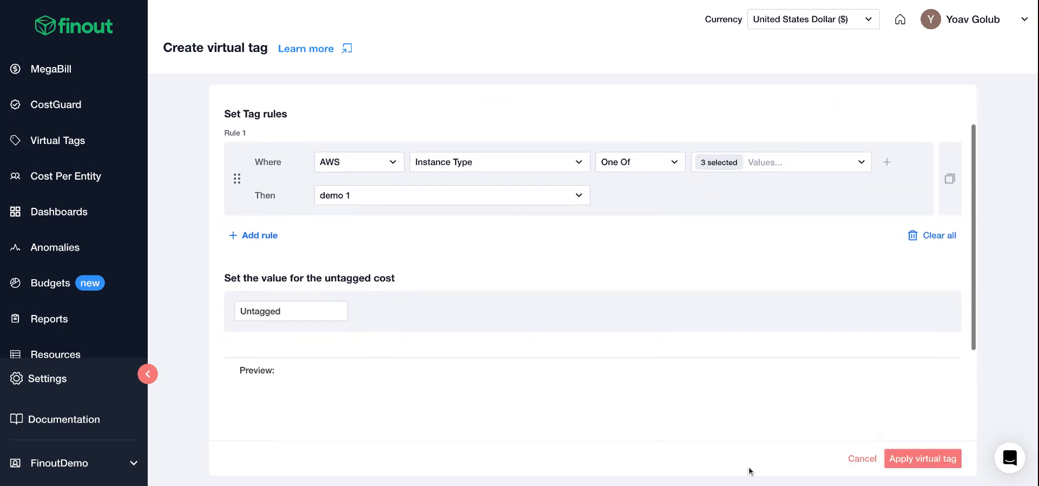
click(922, 458)
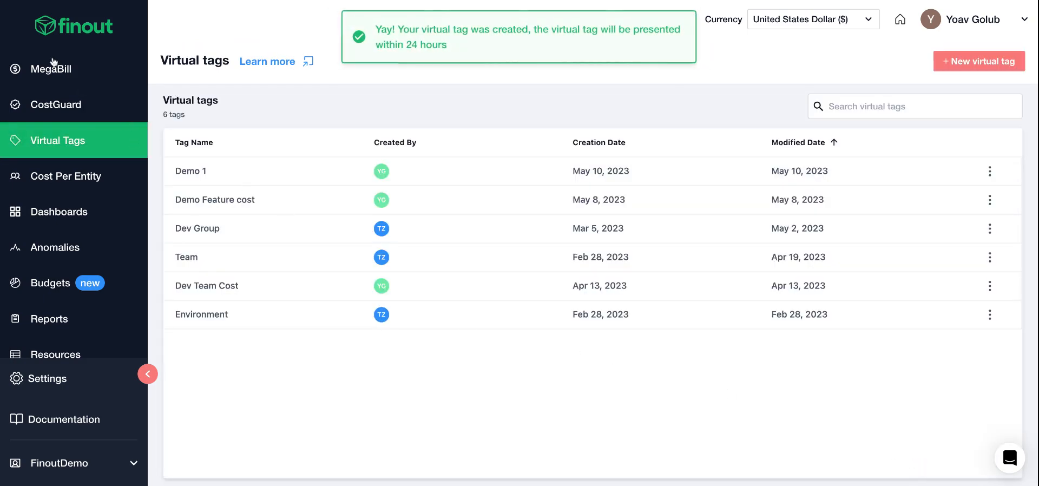
click(51, 69)
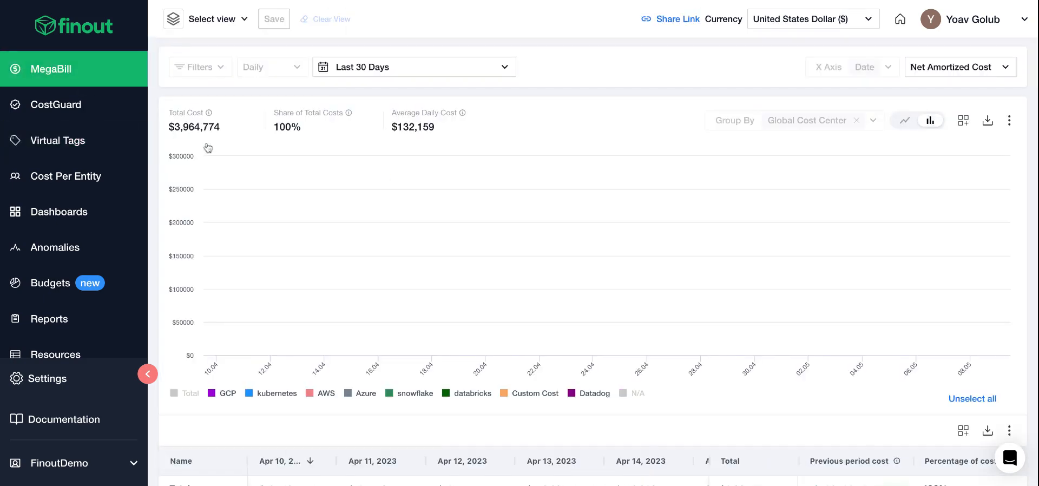
click(929, 120)
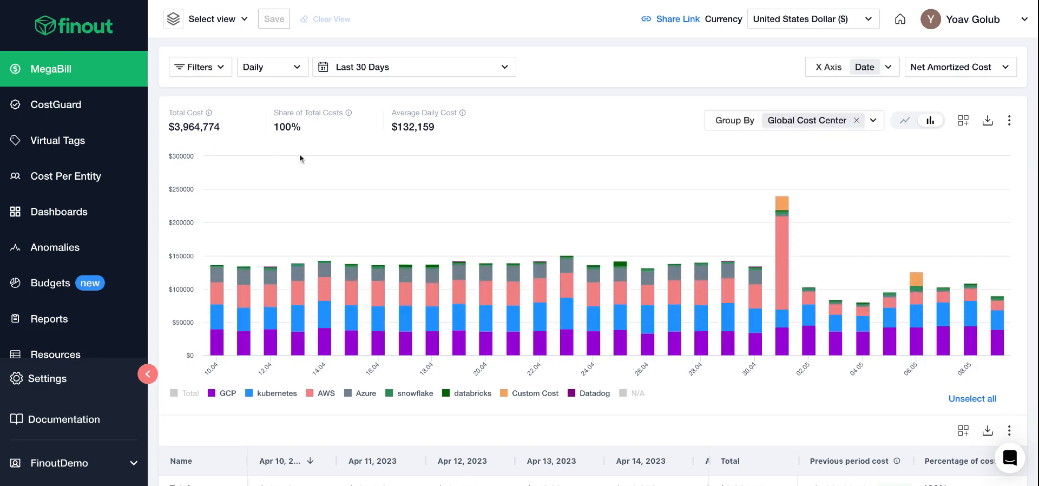
Group the MegaBill cost chart by the Demo 1 virtual tag.
click(873, 121)
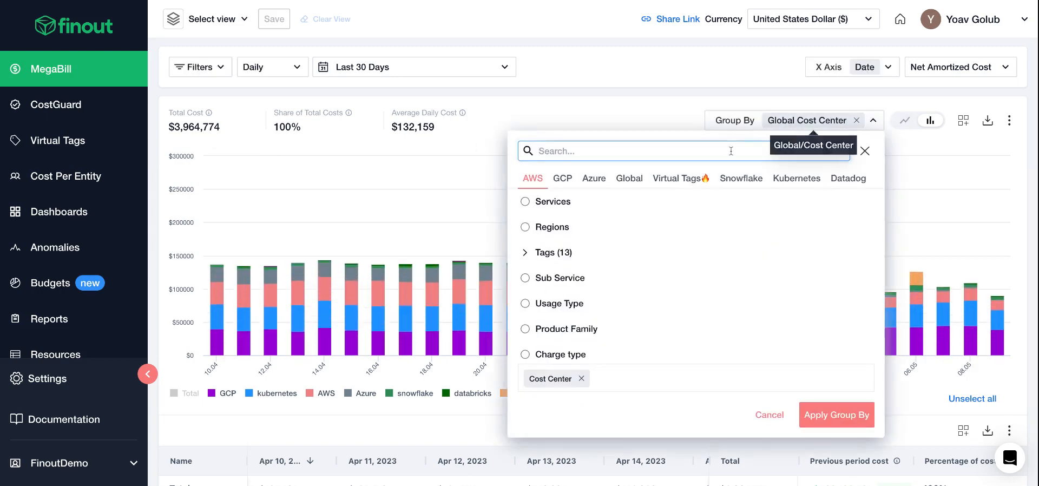
click(675, 178)
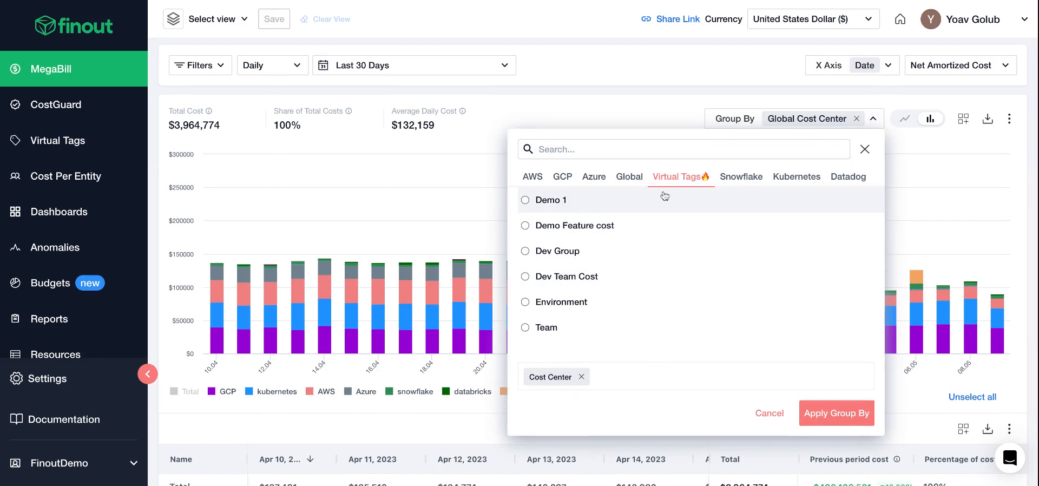
click(836, 412)
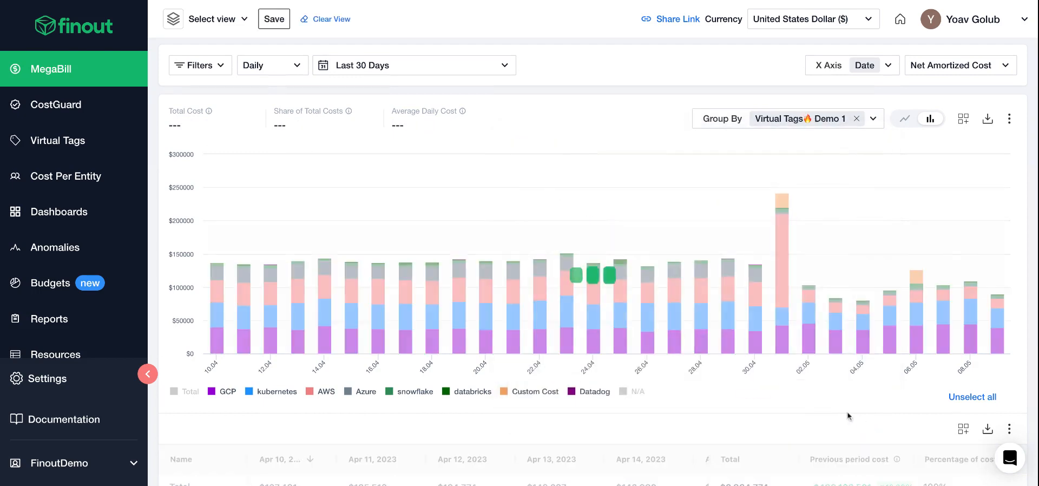
mouse_move(628, 358)
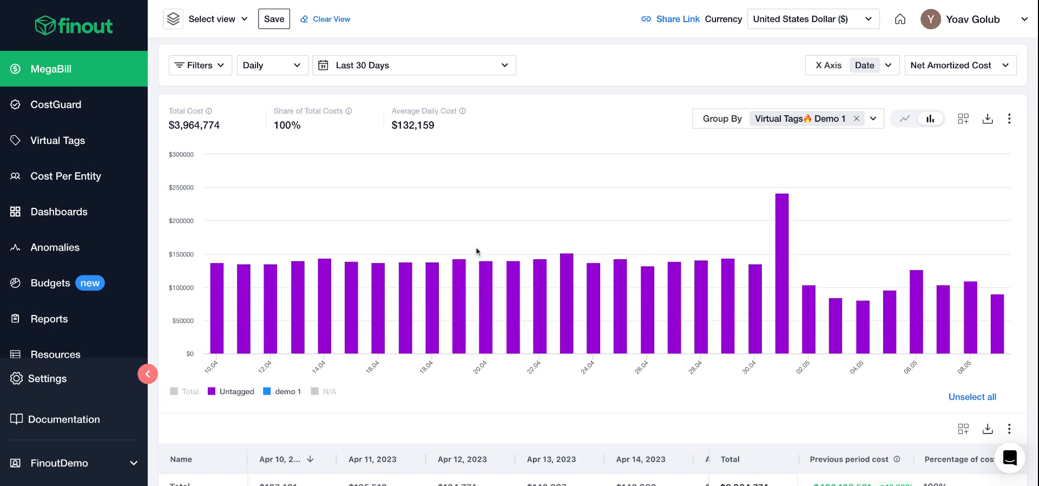
mouse_move(515, 259)
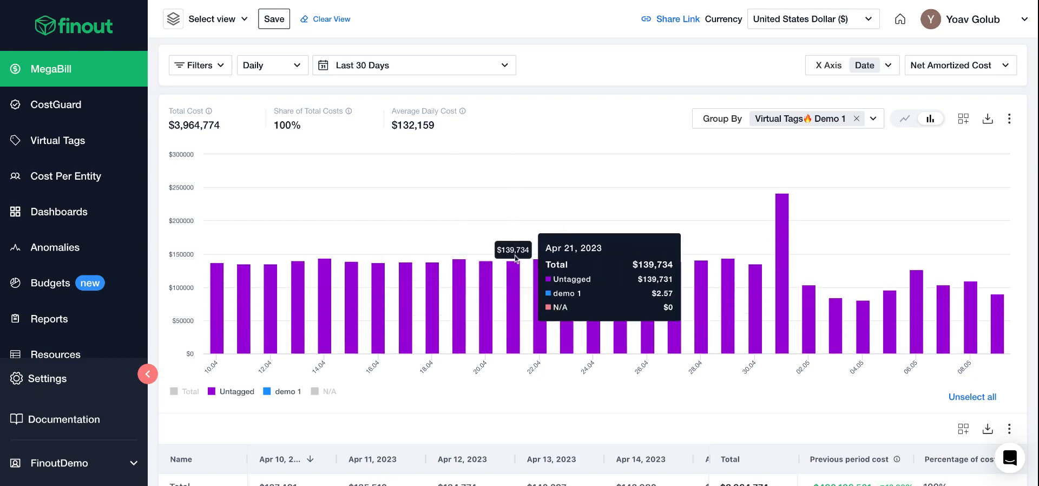
click(873, 119)
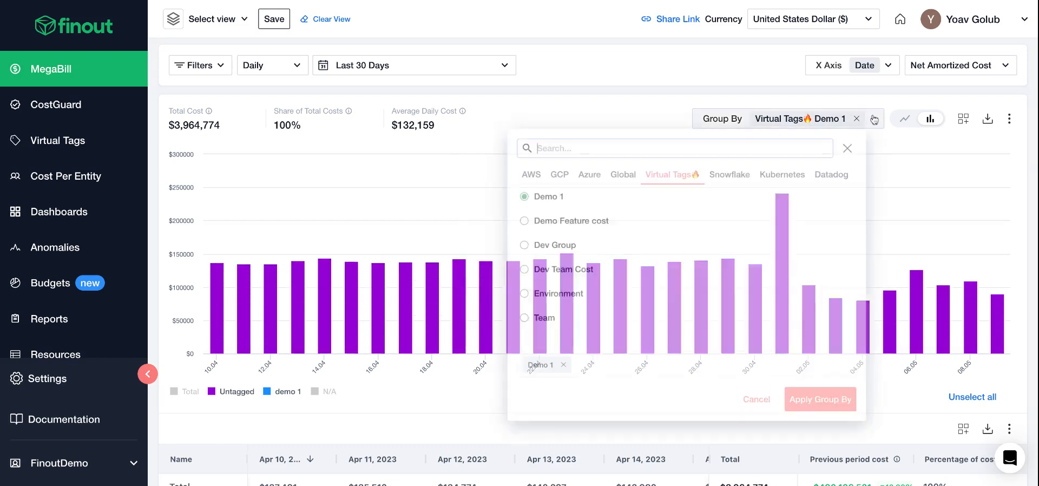
Group the MegaBill cost chart by the Team virtual tag instead of Demo 1.
click(525, 317)
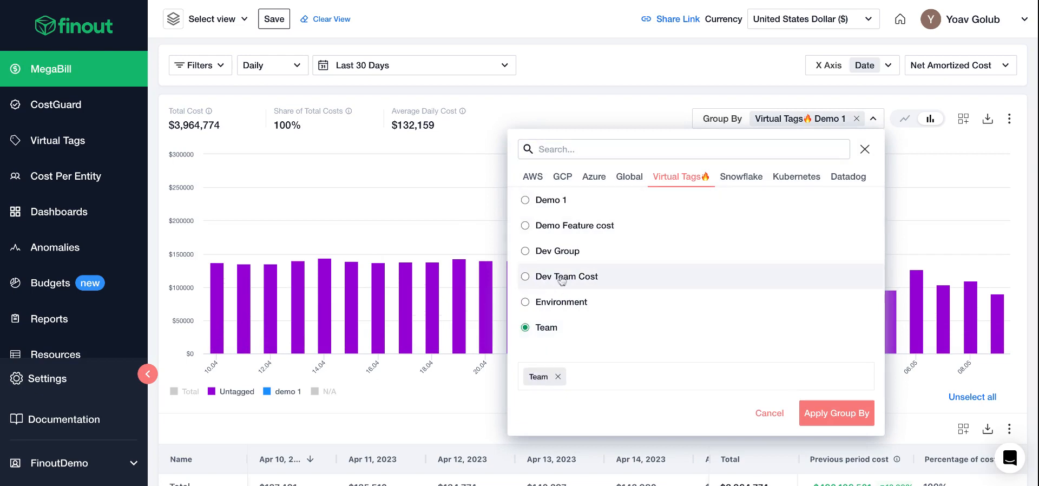
click(835, 412)
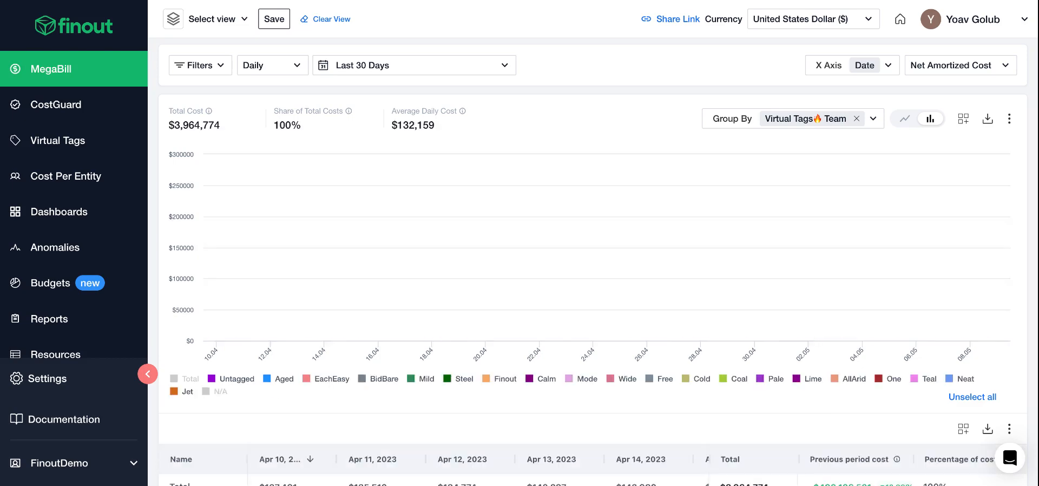
click(928, 119)
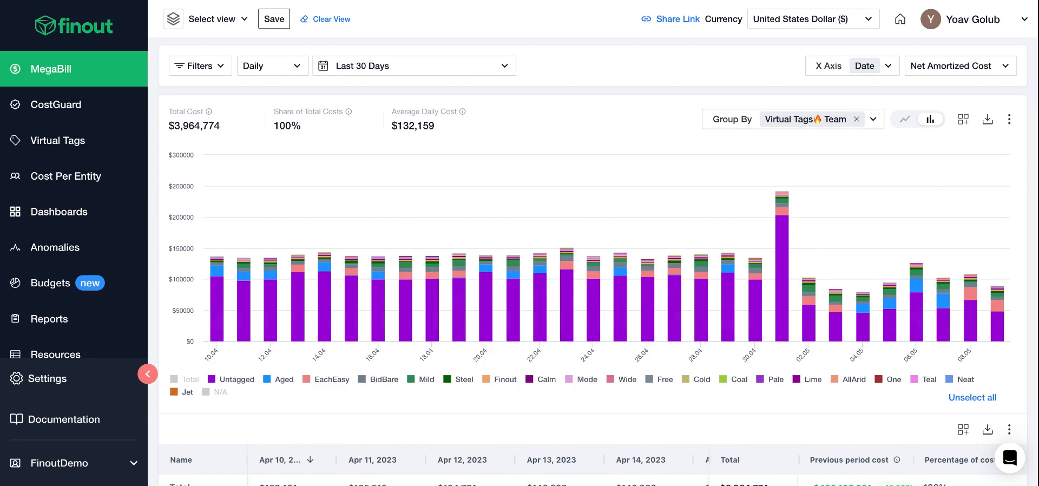
mouse_move(685, 326)
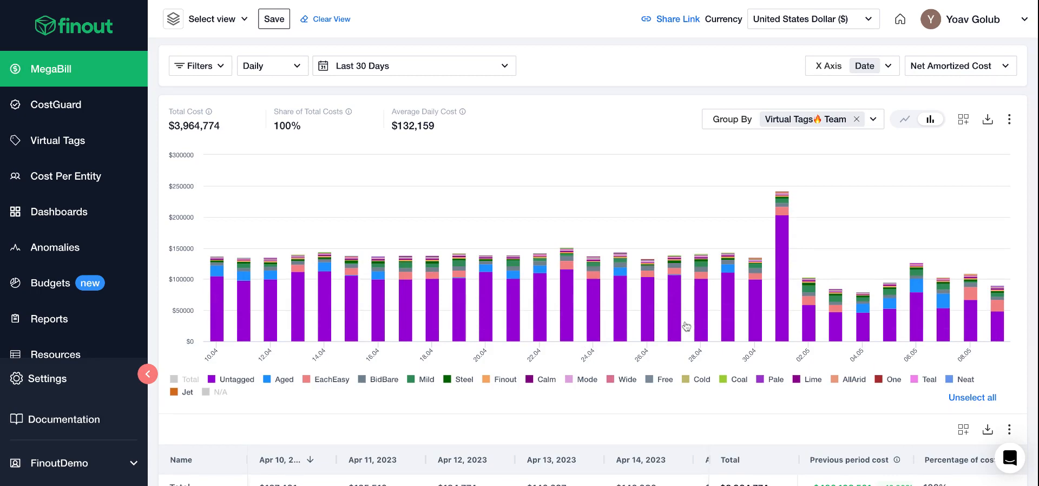
mouse_move(784, 193)
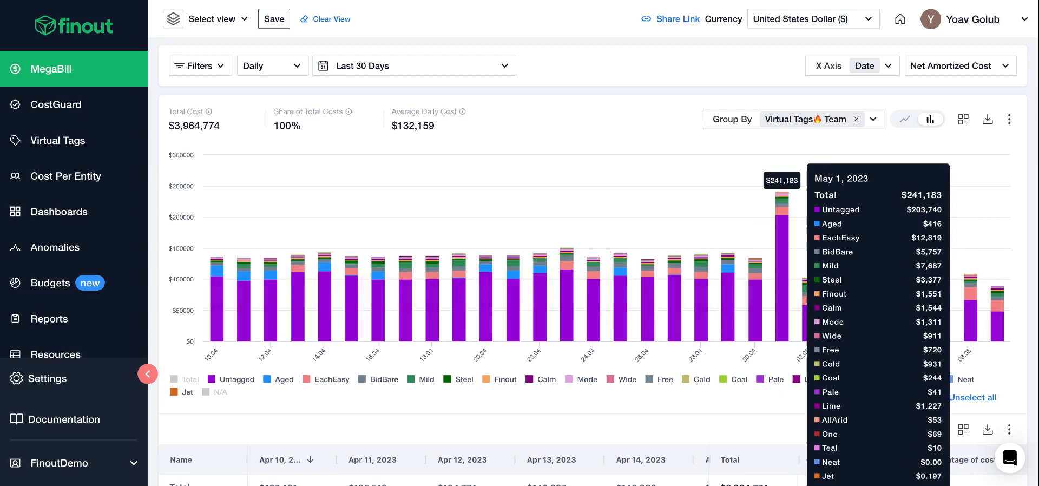
mouse_move(396, 251)
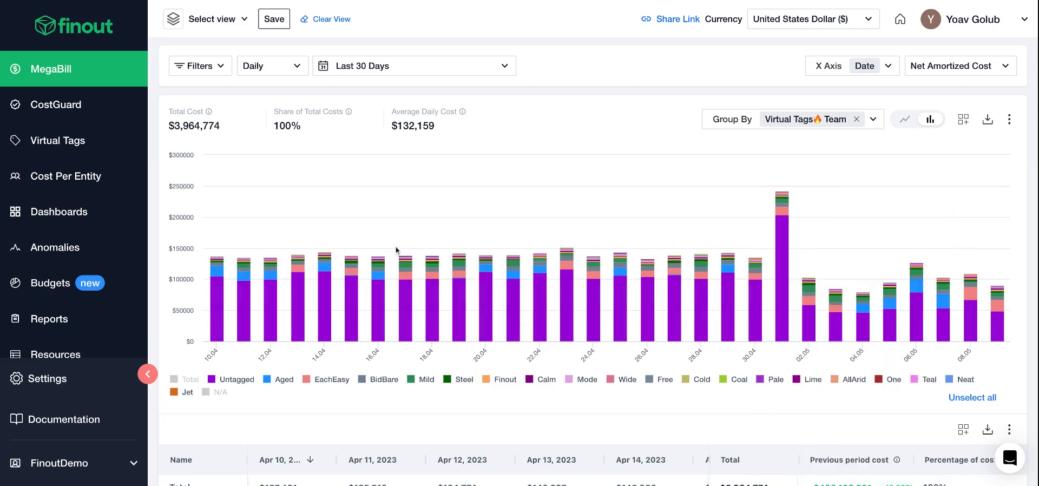
mouse_move(382, 250)
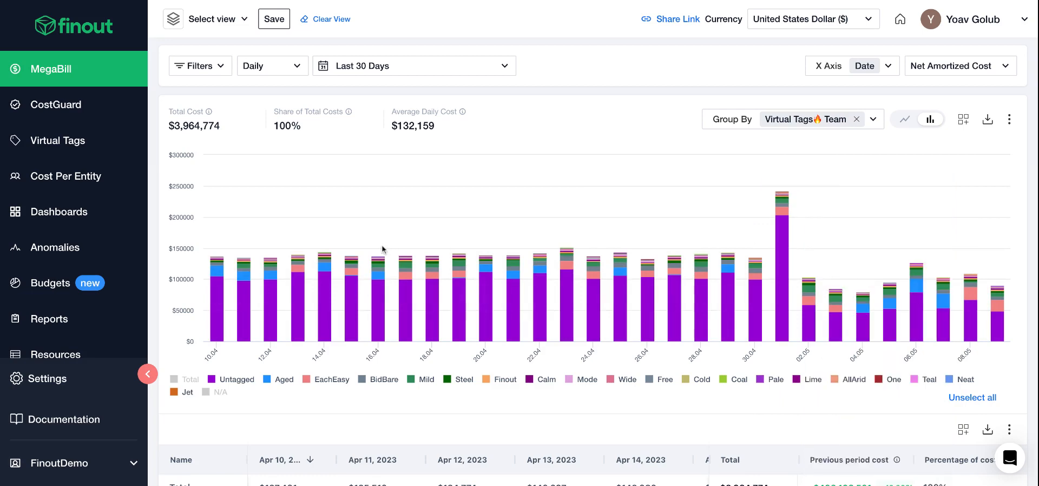